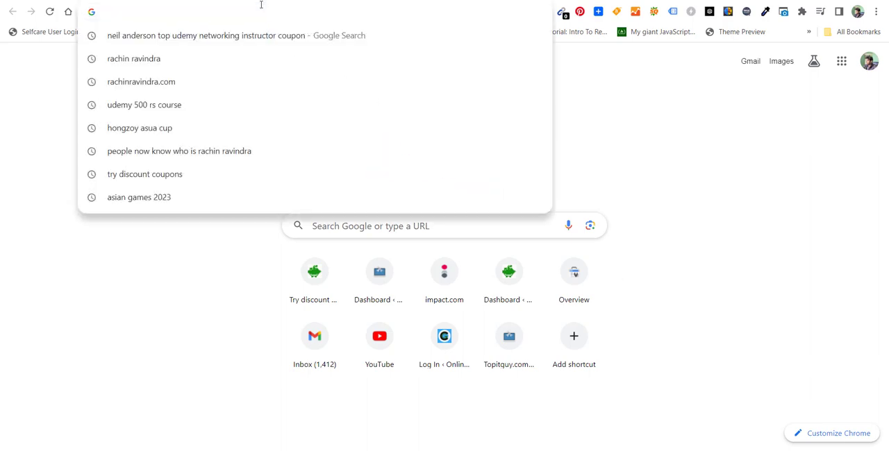
Load udemy.com in a new Chrome tab to reach the Udemy home page
{"action": "type", "text": "udemy.com"}
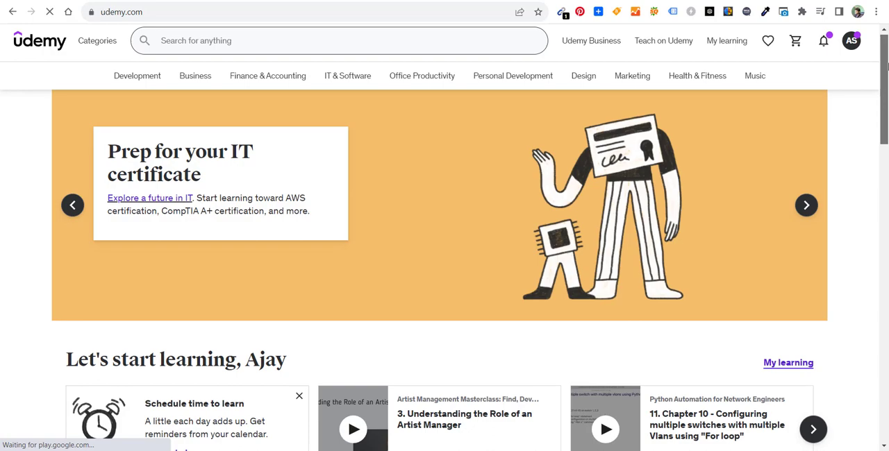
Open the Cisco CCNA 200-301 Complete Guide course from 'Recommended for you'
{"action": "scroll", "scroll_direction": "down", "scroll_amount": 3}
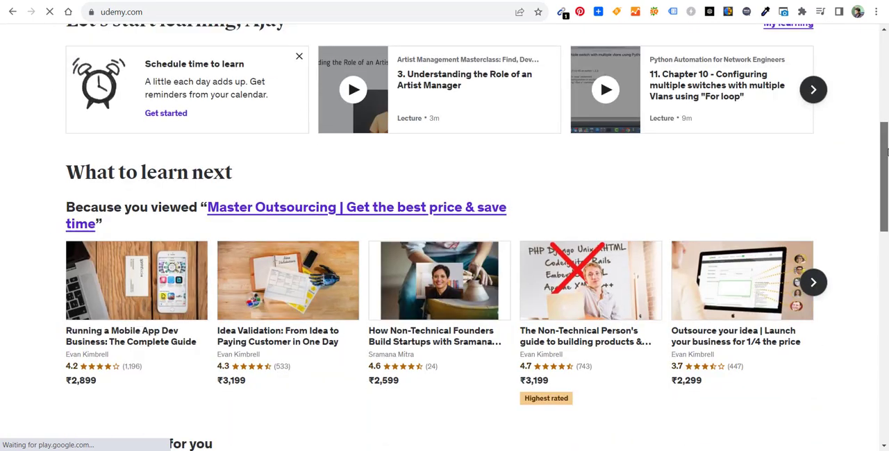
{"action": "scroll", "scroll_direction": "down", "scroll_amount": 3}
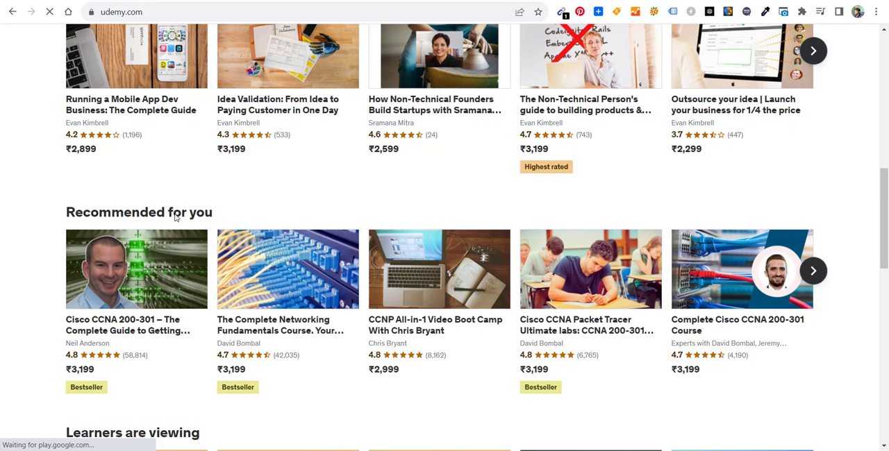
{"action": "left_click", "coordinate": [137, 270]}
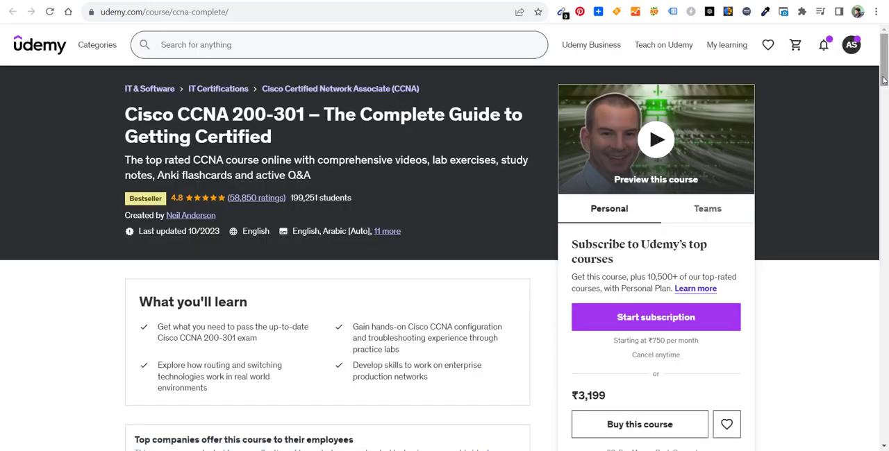
Select the full ₹3,199 course price and bring up its context options
{"action": "double_click", "coordinate": [595, 396]}
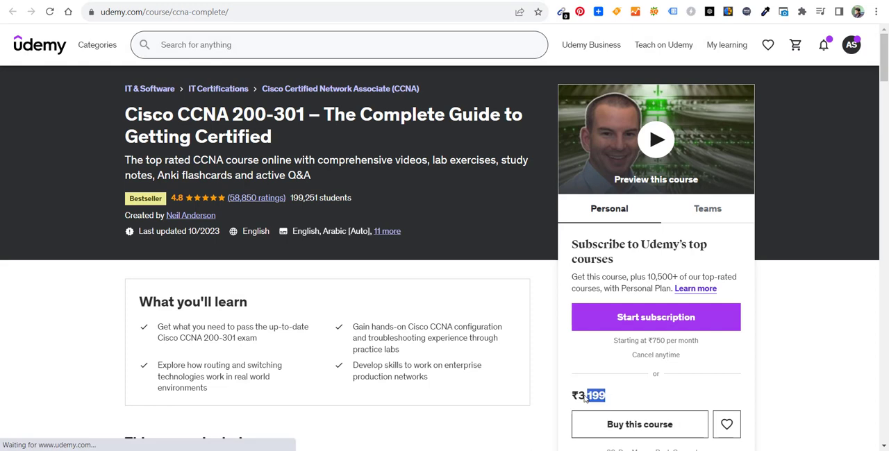
{"action": "triple_click", "coordinate": [589, 394]}
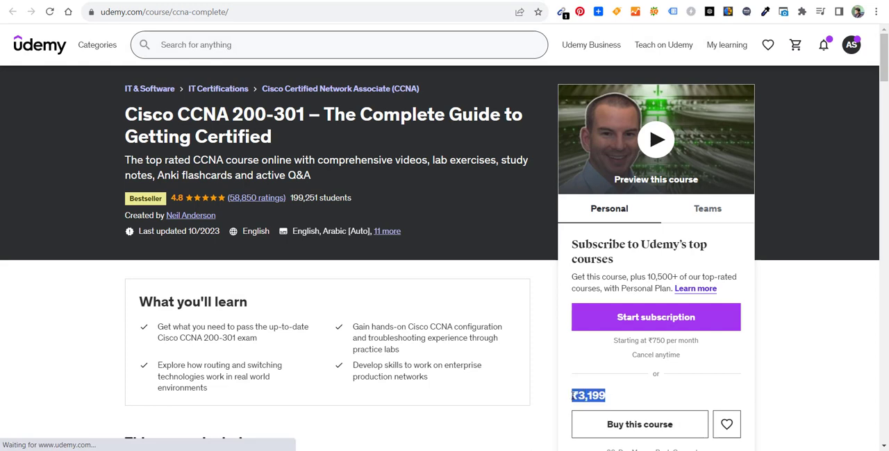
{"action": "right_click", "coordinate": [589, 395]}
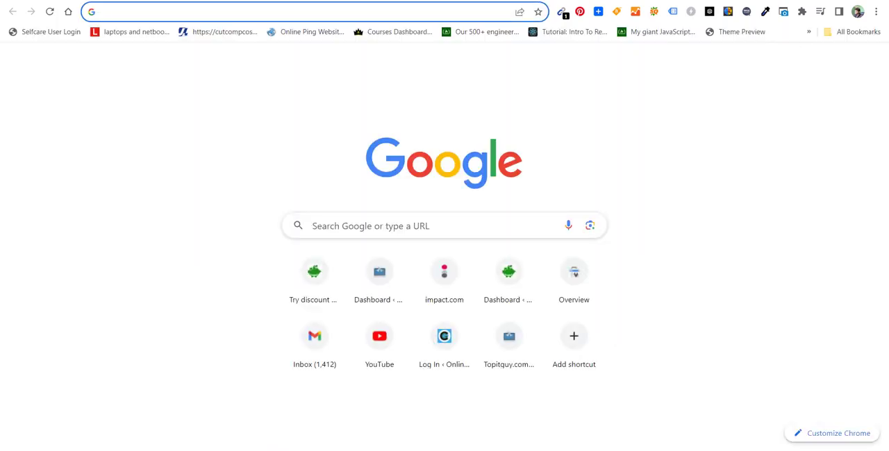
Run a Google search for converting US dollars to INR
{"action": "type", "text": "us"}
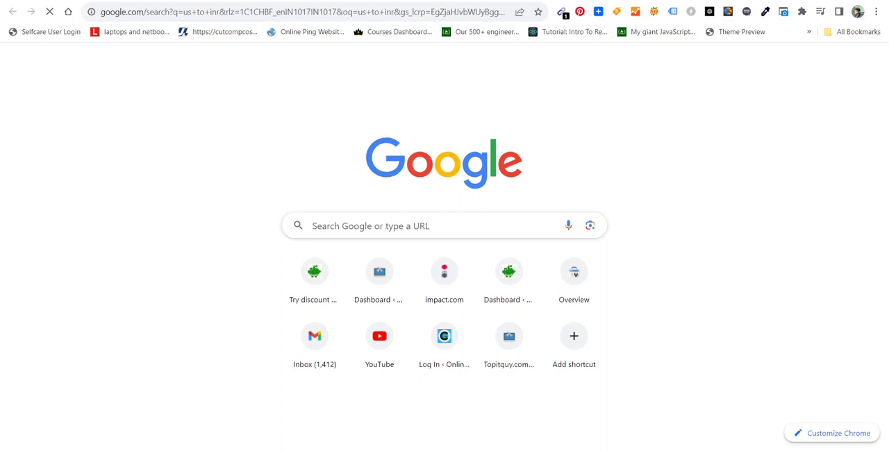
{"action": "key", "text": "Return"}
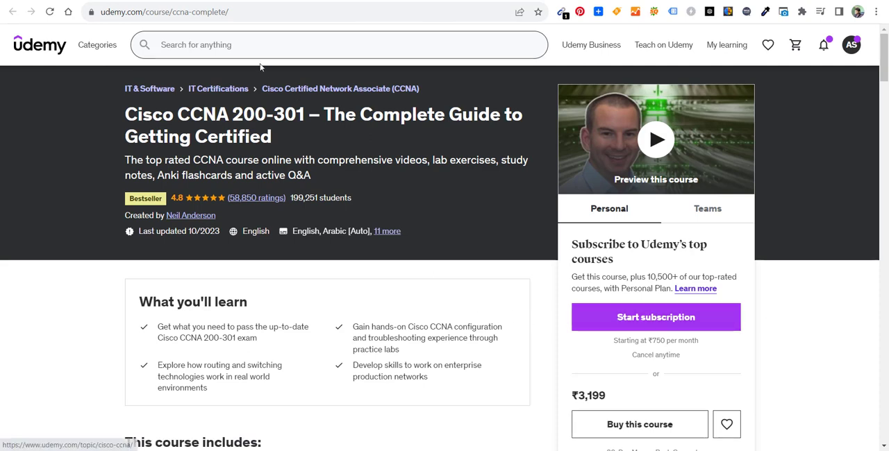
Select the course page URL and open a new Incognito window
{"action": "right_click", "coordinate": [167, 11]}
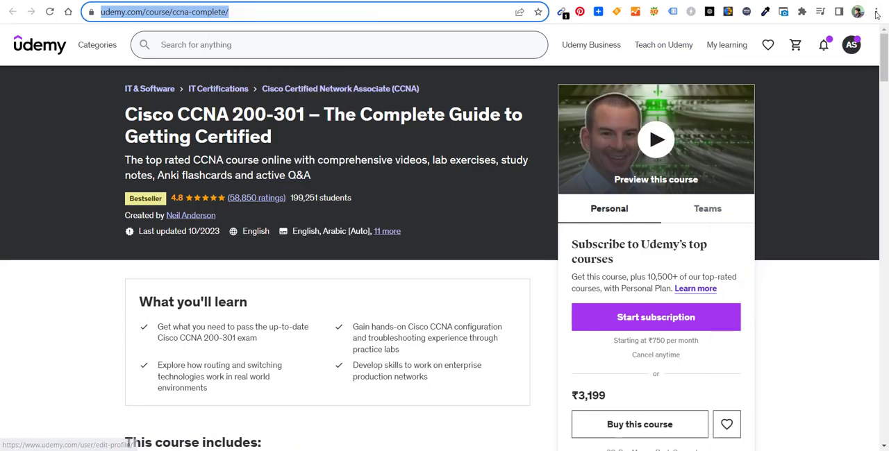
{"action": "key", "text": "ctrl+shift+n"}
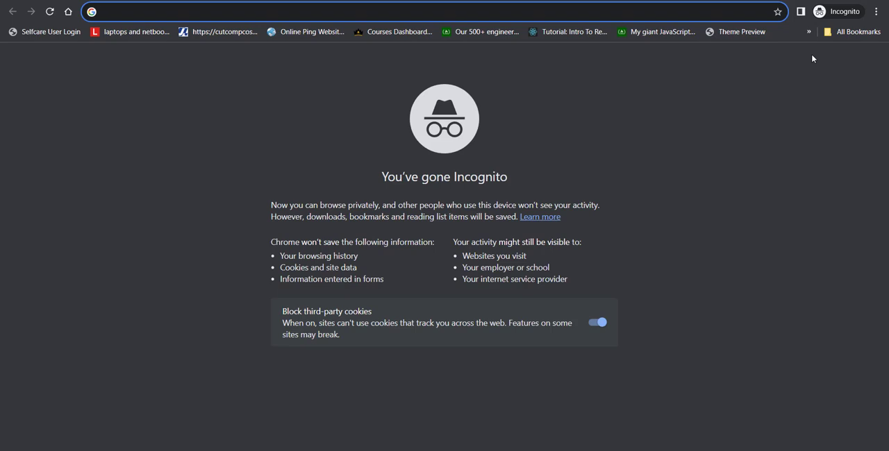
{"action": "type", "text": "https://www.udemy.com/course/ccna-complete/"}
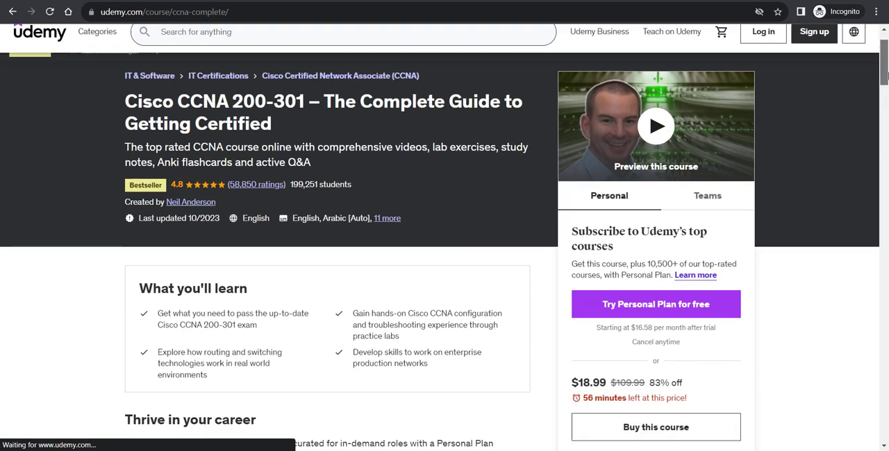
Pick out the discounted $18.99 price, 83% off $109.99, in the purchase box
{"action": "scroll", "scroll_direction": "down", "scroll_amount": 3}
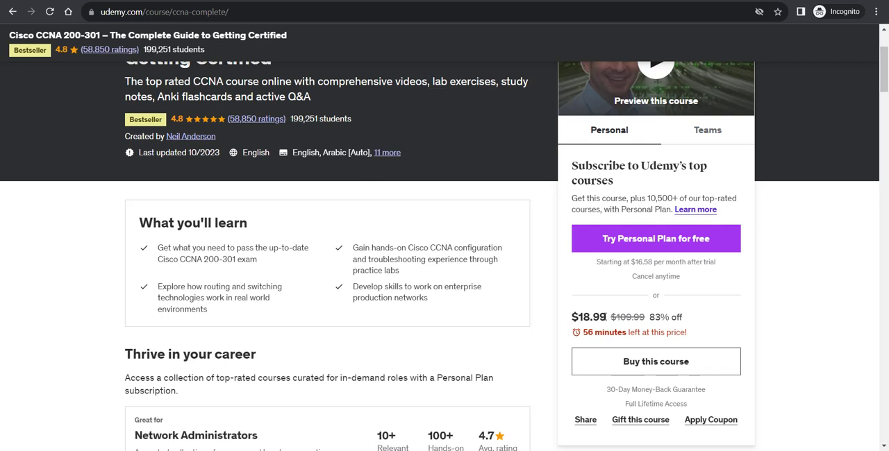
{"action": "double_click", "coordinate": [589, 317]}
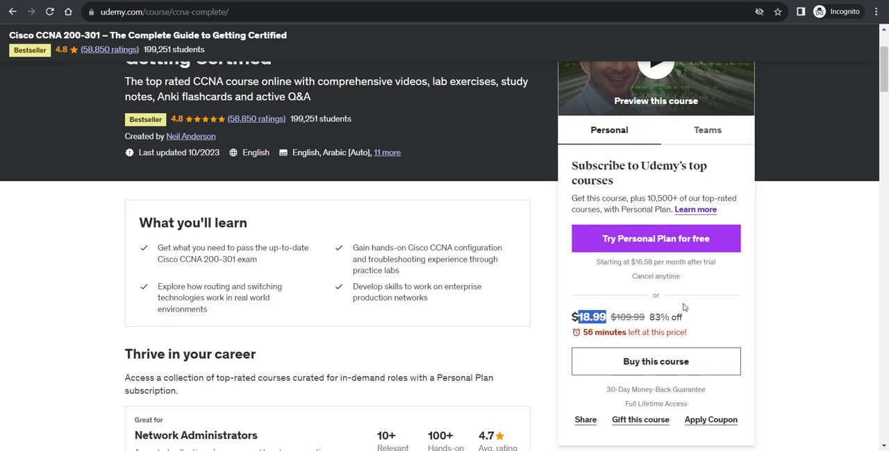
{"action": "mouse_move", "coordinate": [660, 322]}
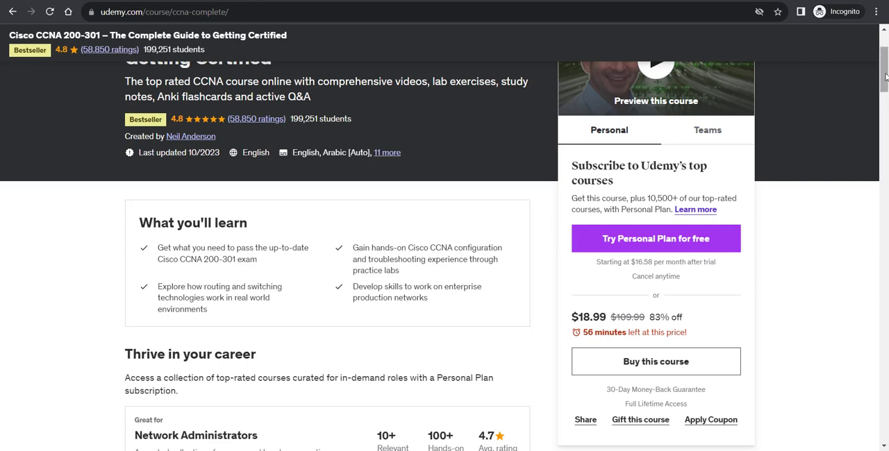
{"action": "scroll", "scroll_direction": "up", "scroll_amount": 3}
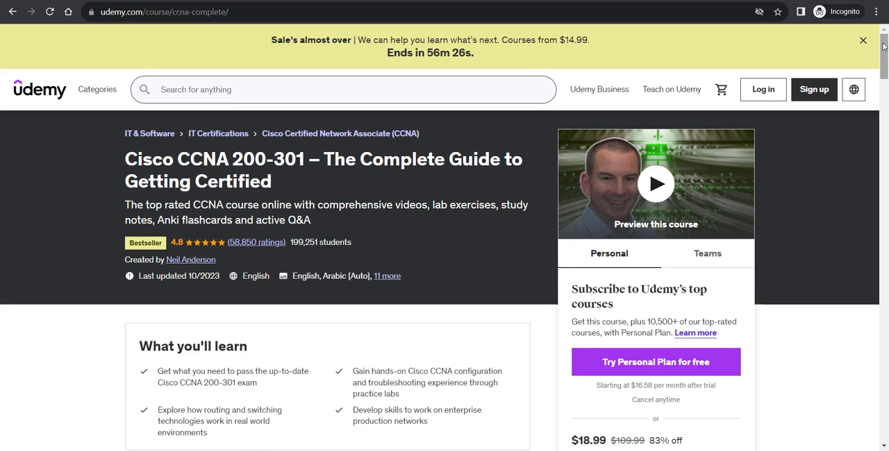
{"action": "scroll", "scroll_direction": "down", "scroll_amount": 3}
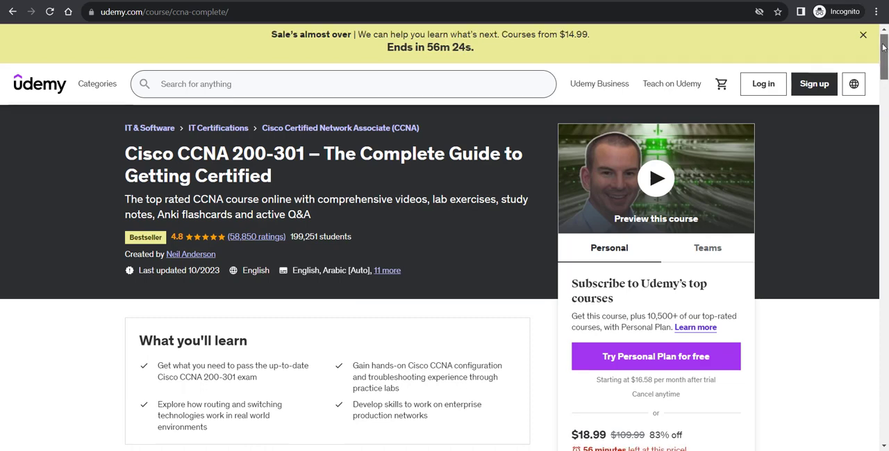
{"action": "scroll", "scroll_direction": "down", "scroll_amount": 3}
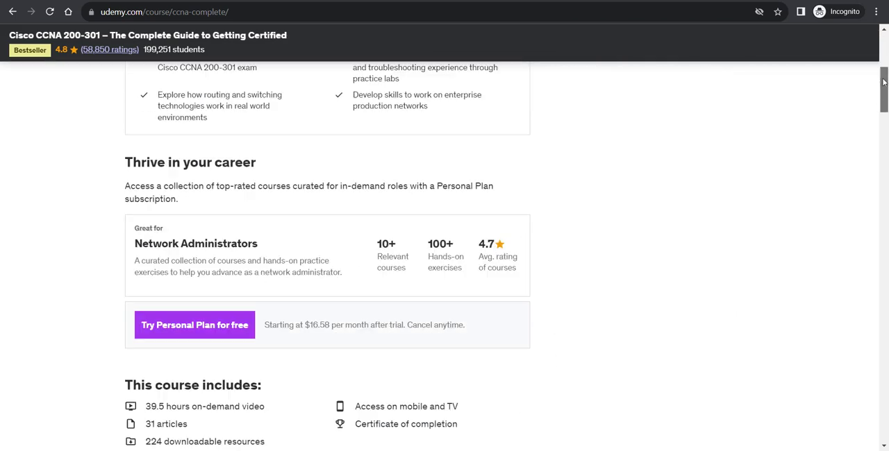
{"action": "scroll", "scroll_direction": "up", "scroll_amount": 3}
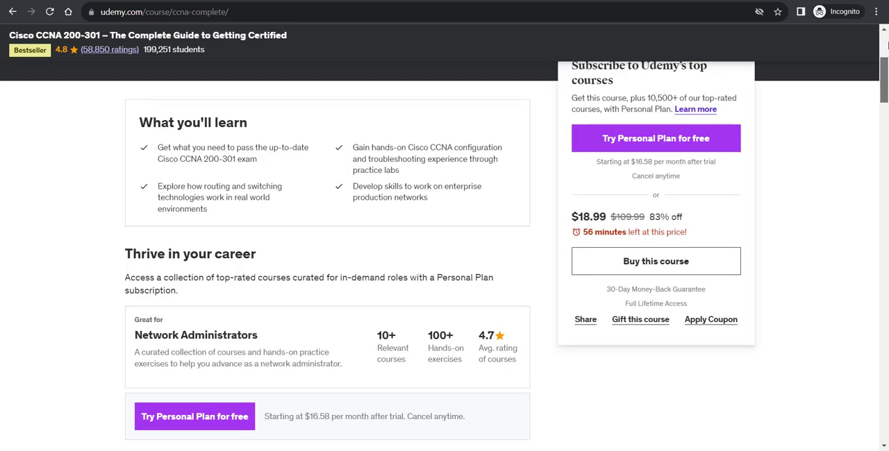
{"action": "scroll", "scroll_direction": "up", "scroll_amount": 3}
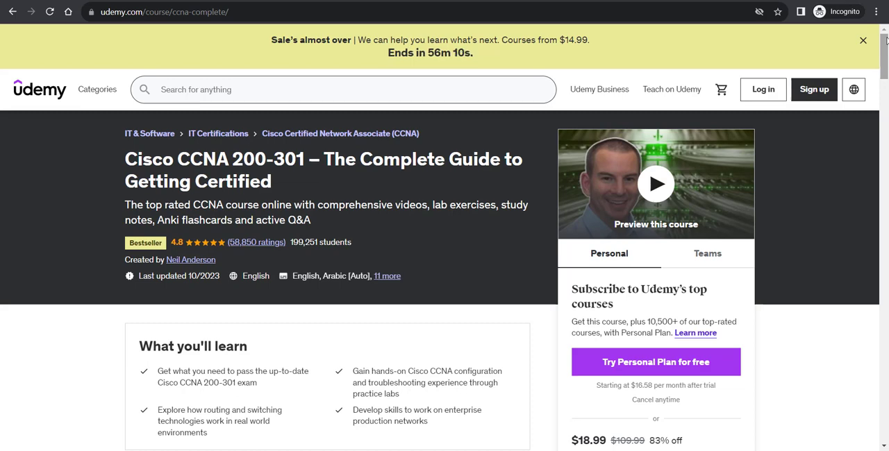
{"action": "scroll", "scroll_direction": "down", "scroll_amount": 3}
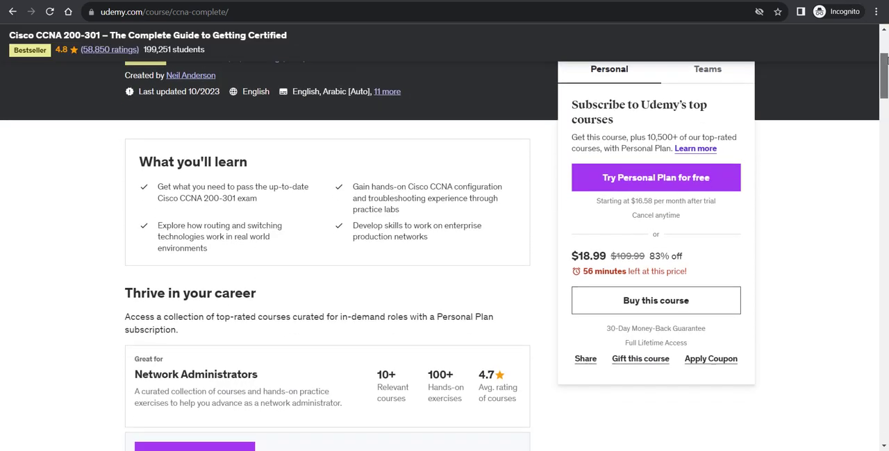
{"action": "scroll", "scroll_direction": "down", "scroll_amount": 3}
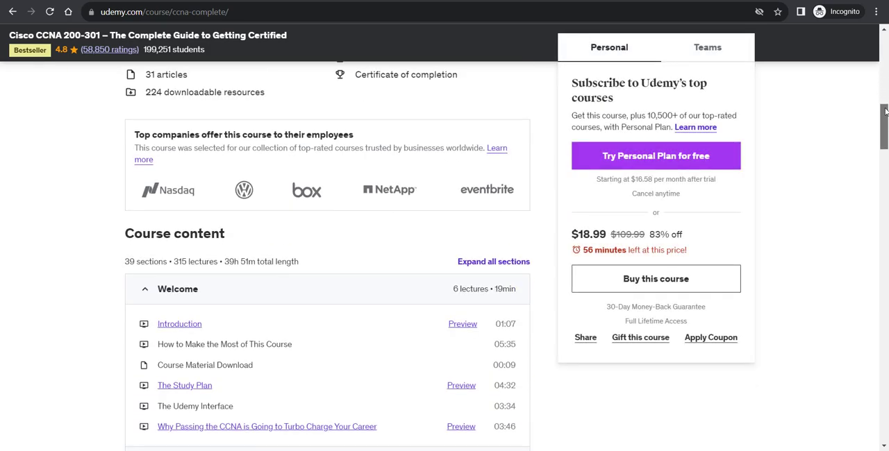
{"action": "scroll", "scroll_direction": "up", "scroll_amount": 3}
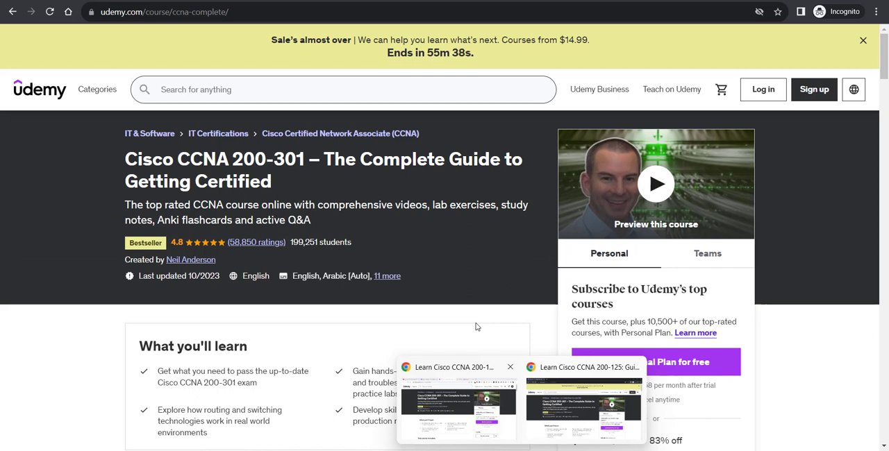
{"action": "mouse_move", "coordinate": [478, 316]}
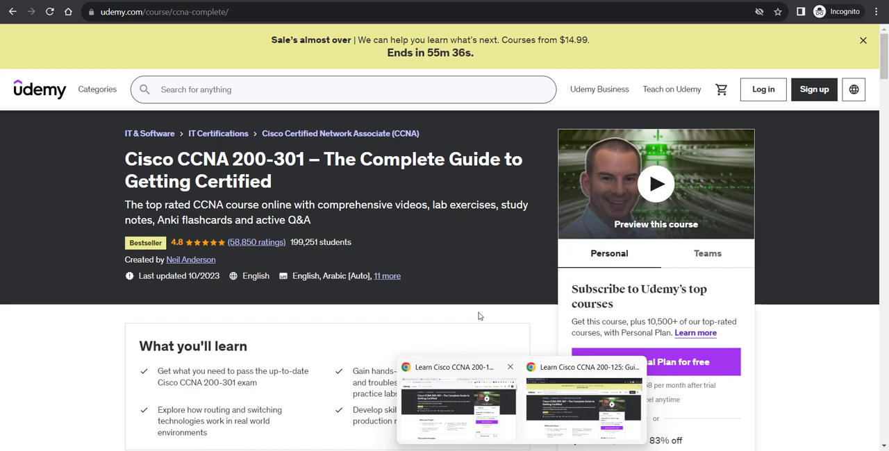